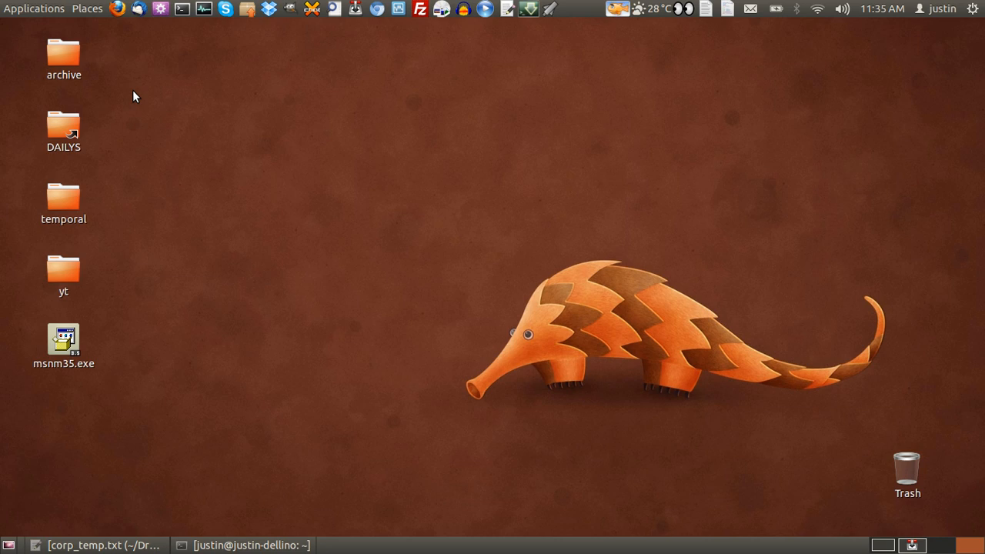
pyautogui.moveTo(339, 132)
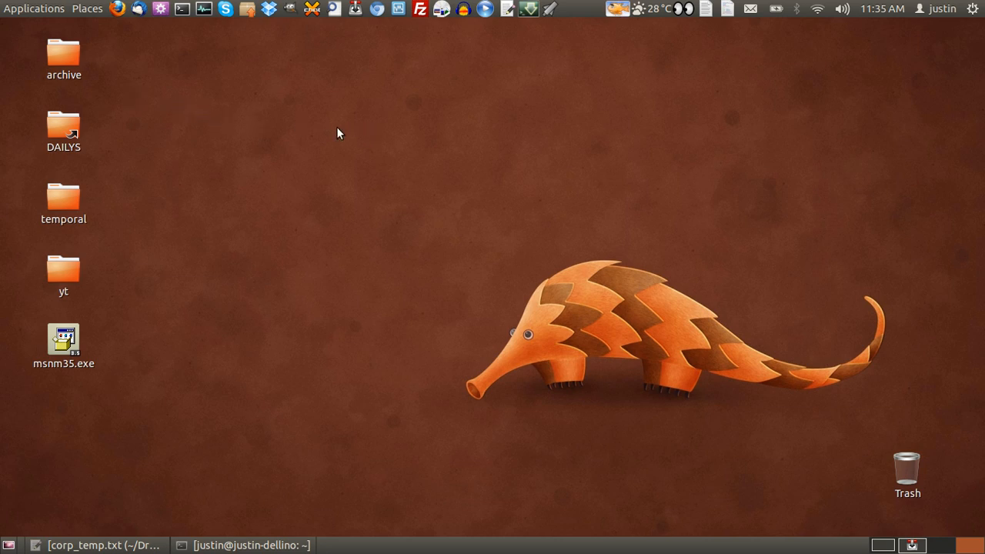
# Run 'sudo apt-get install wine' in a terminal, enter the password, and close the terminal
pyautogui.click(243, 544)
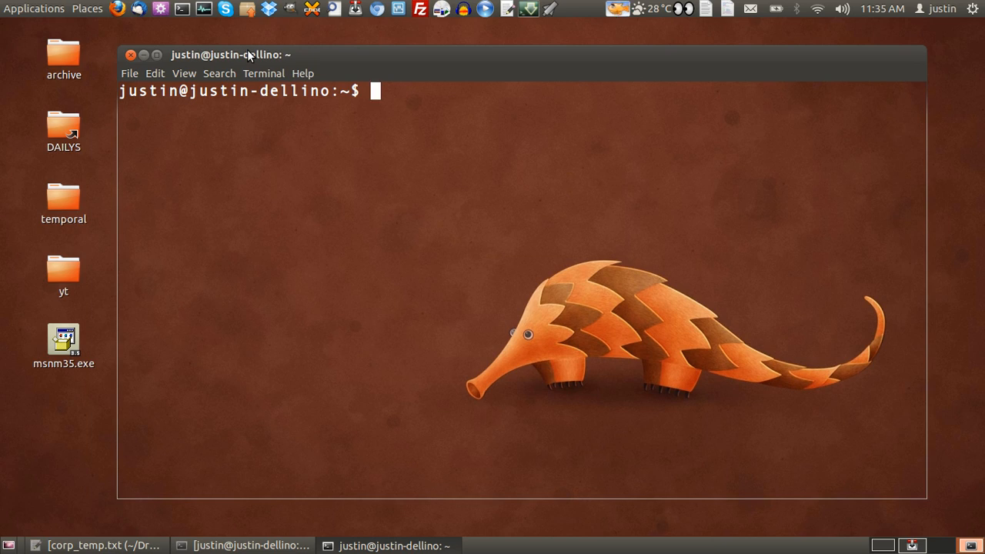
pyautogui.write('sudo')
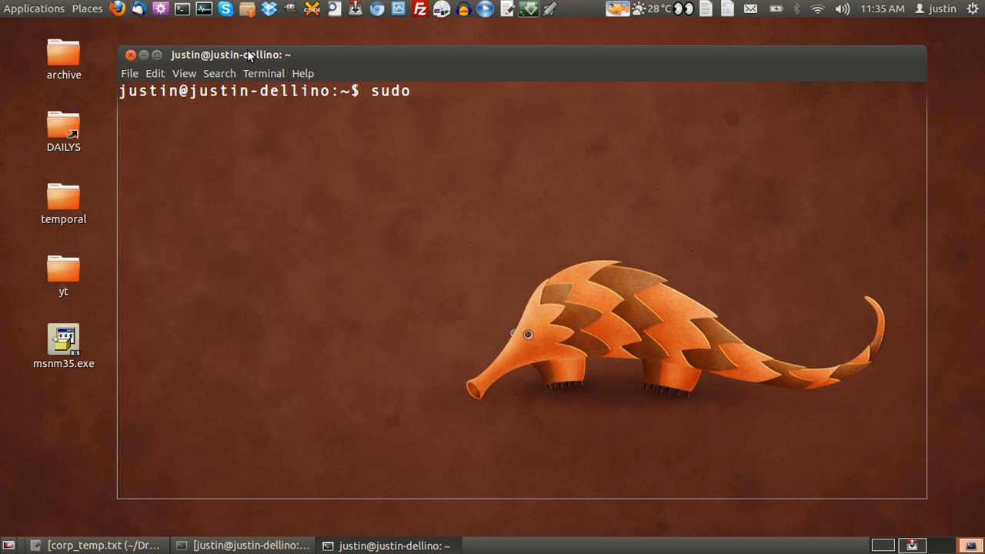
pyautogui.write('apt-')
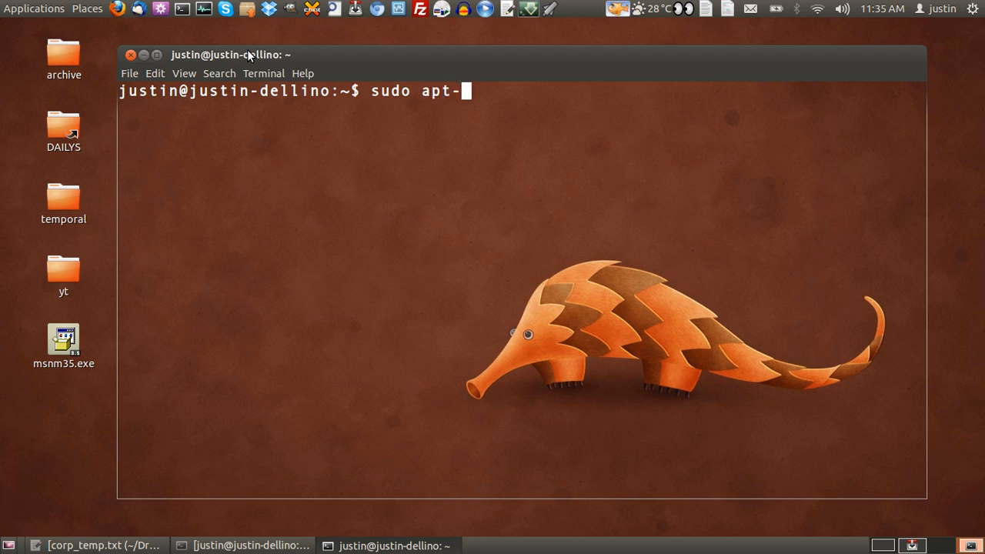
pyautogui.write('get install wine')
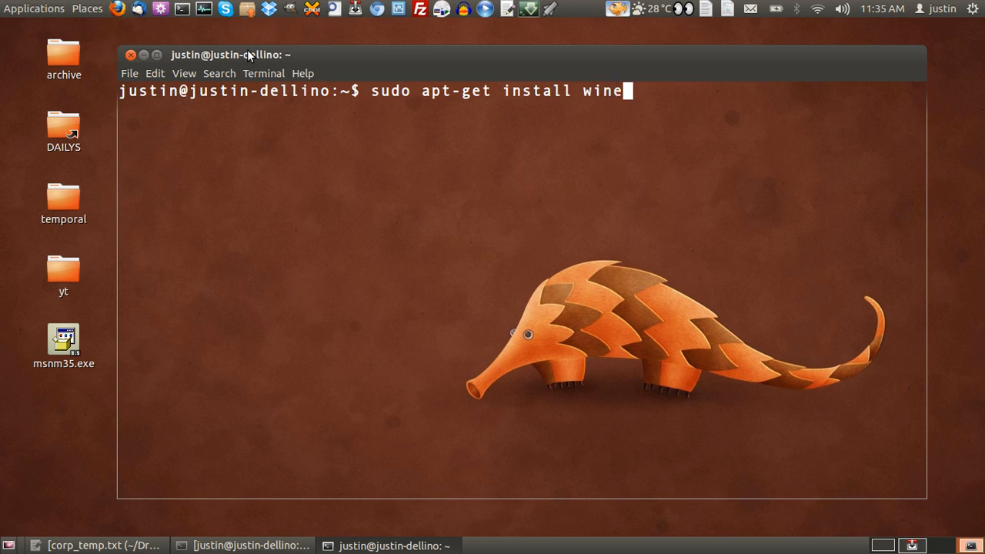
pyautogui.press('Return')
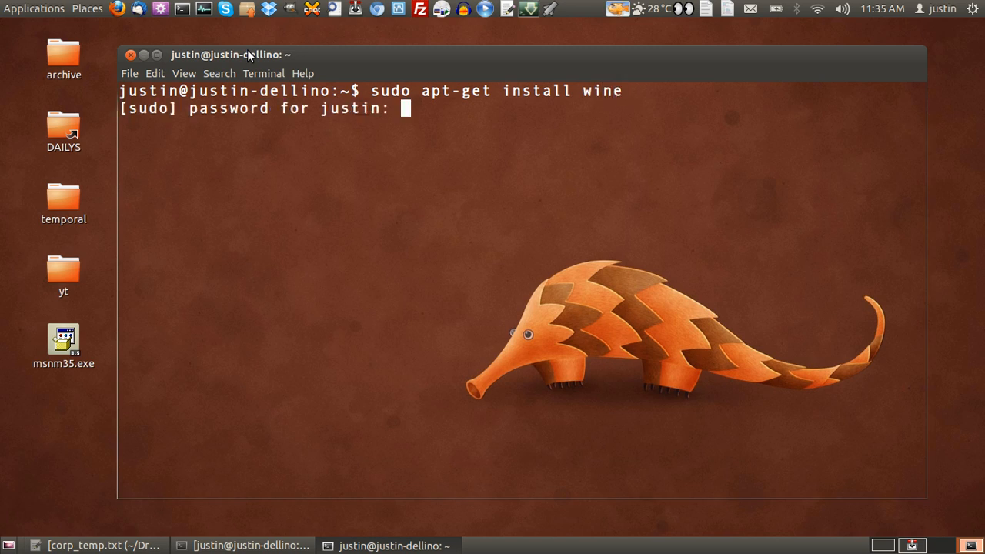
pyautogui.press('Return')
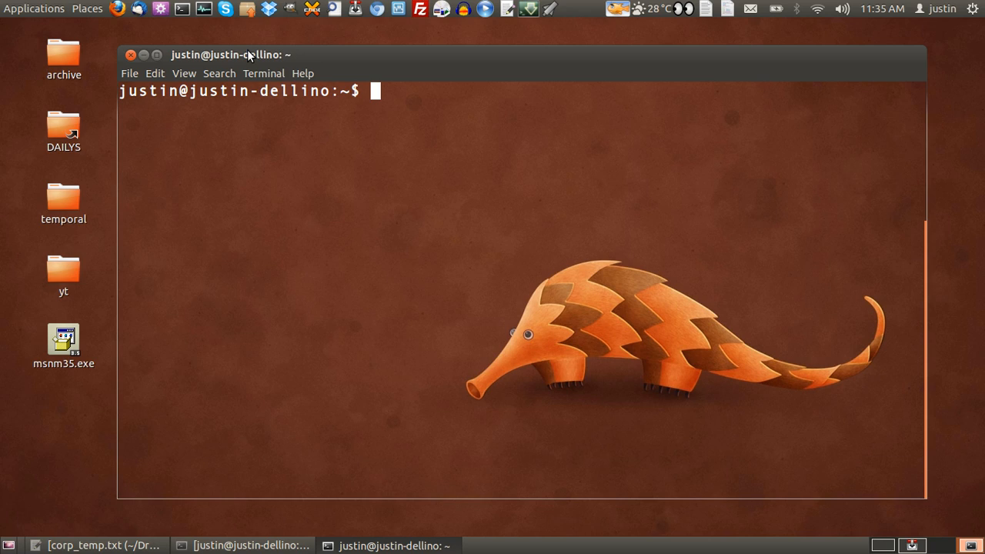
pyautogui.click(143, 55)
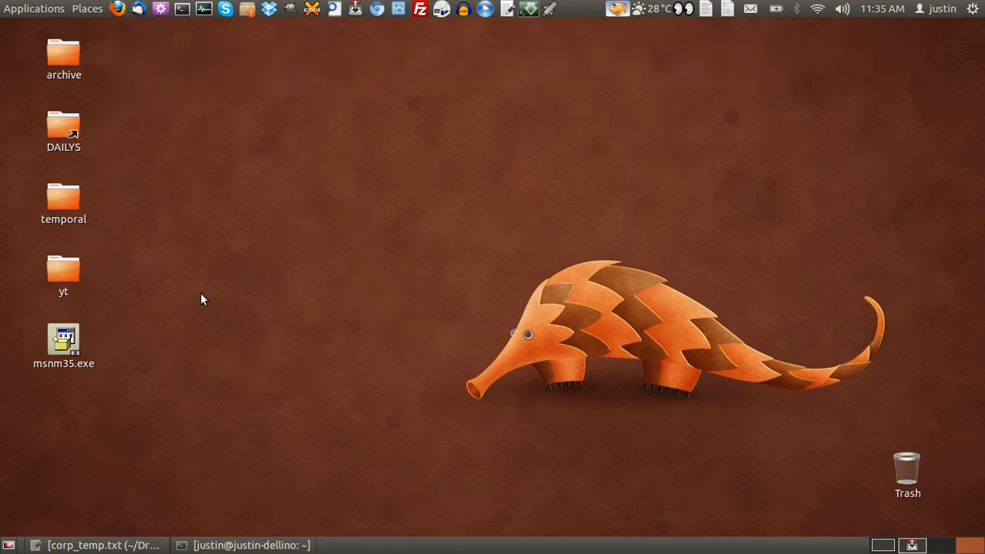
pyautogui.click(63, 342)
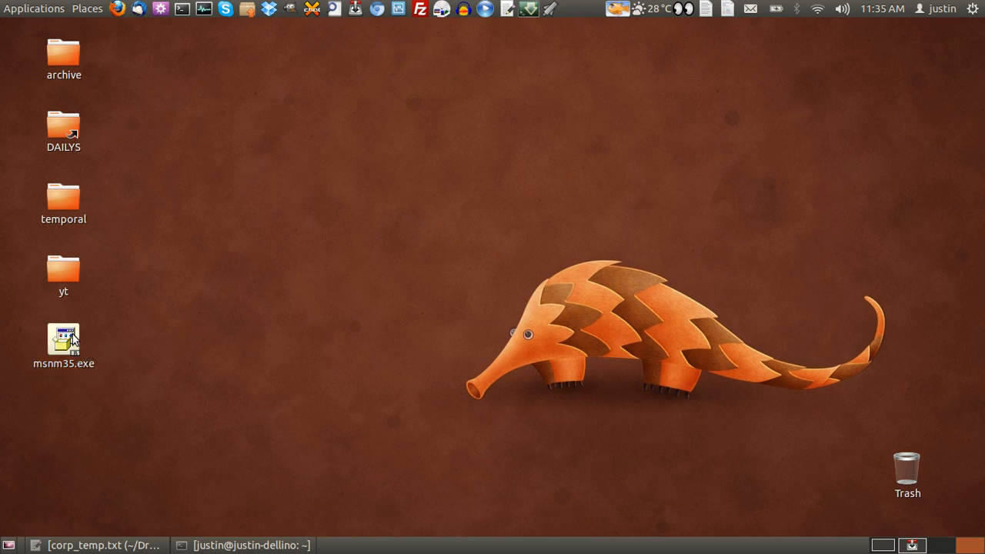
pyautogui.rightClick(64, 338)
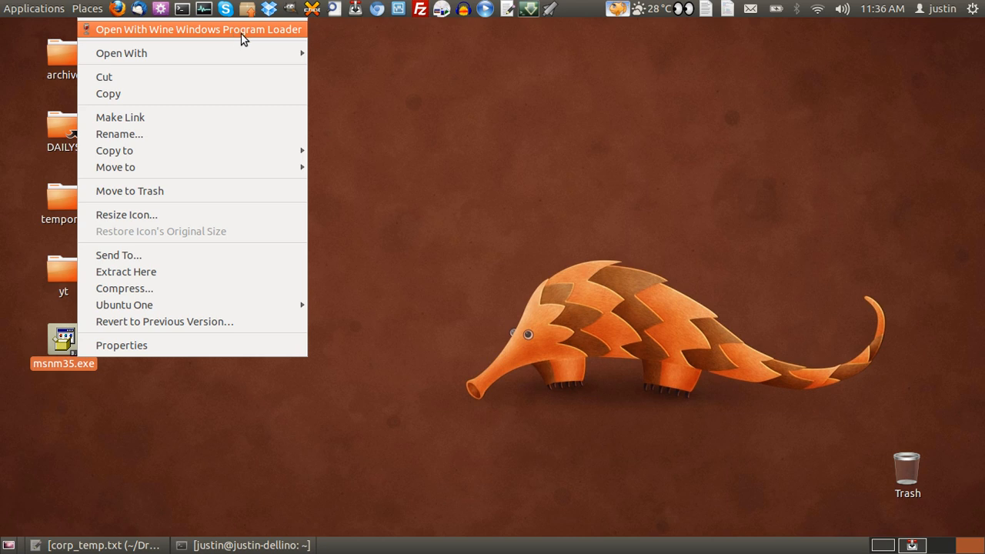
# Launch msnm35.exe with Wine Windows Program Loader and accept the license with Yes
pyautogui.click(198, 30)
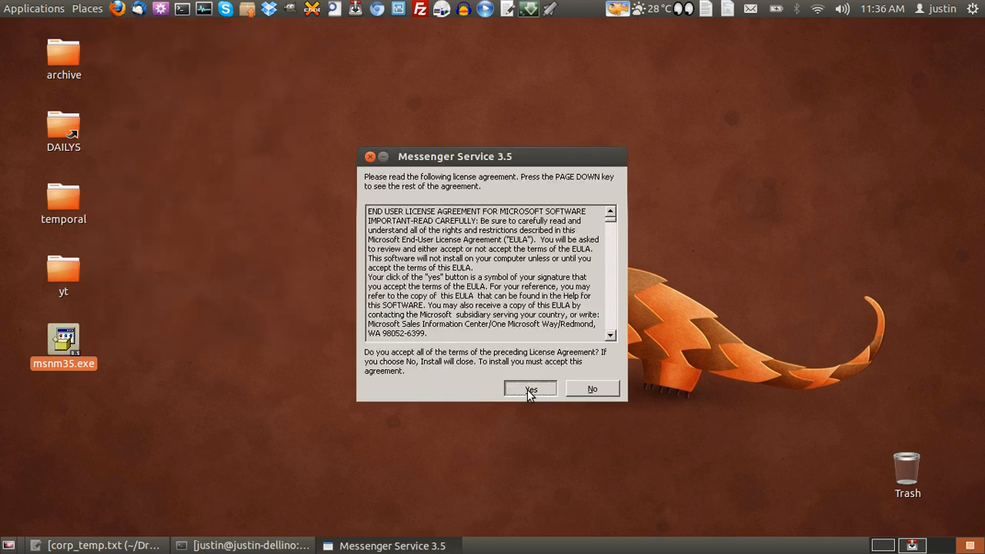
pyautogui.click(531, 387)
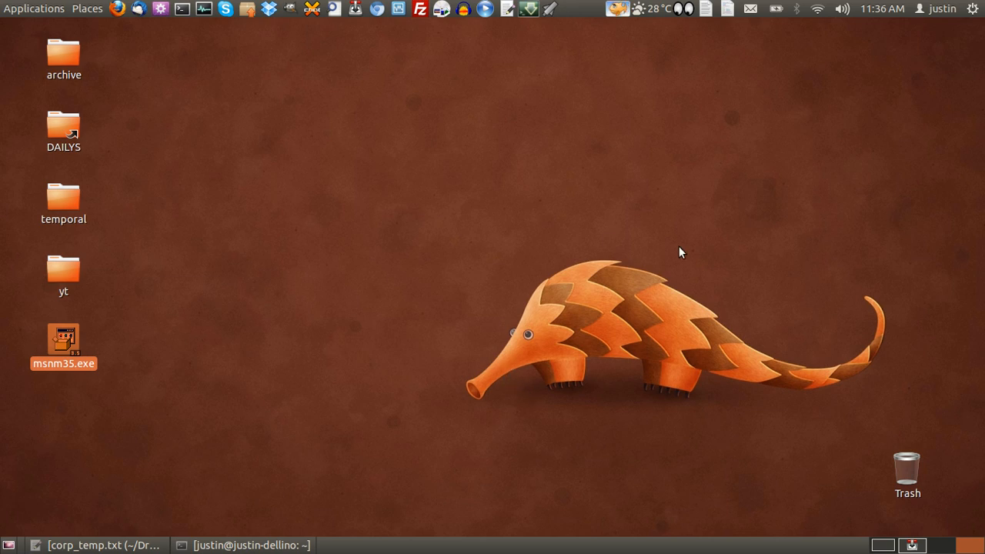
# Advance the MSN Messenger Service wizard past its welcome page with Next
pyautogui.doubleClick(63, 344)
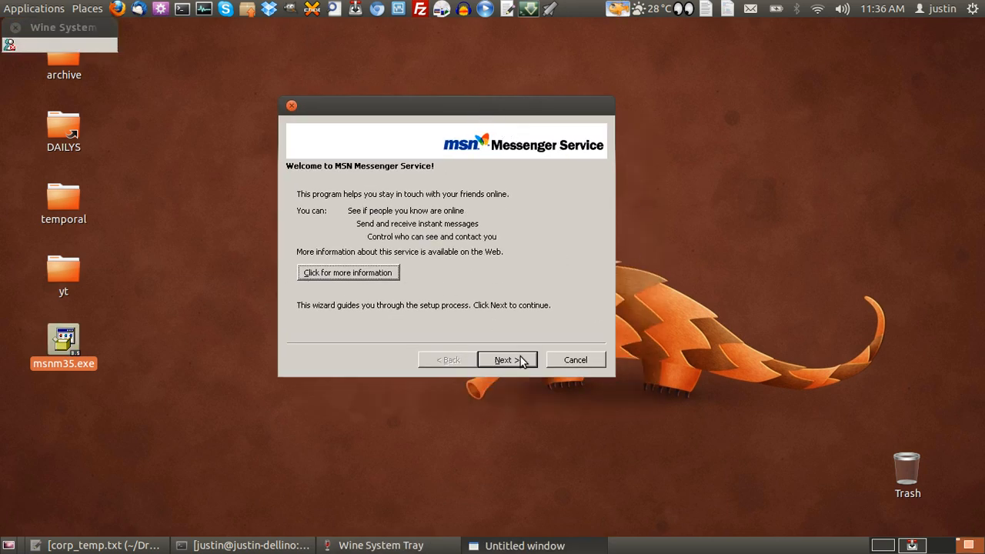
pyautogui.click(508, 360)
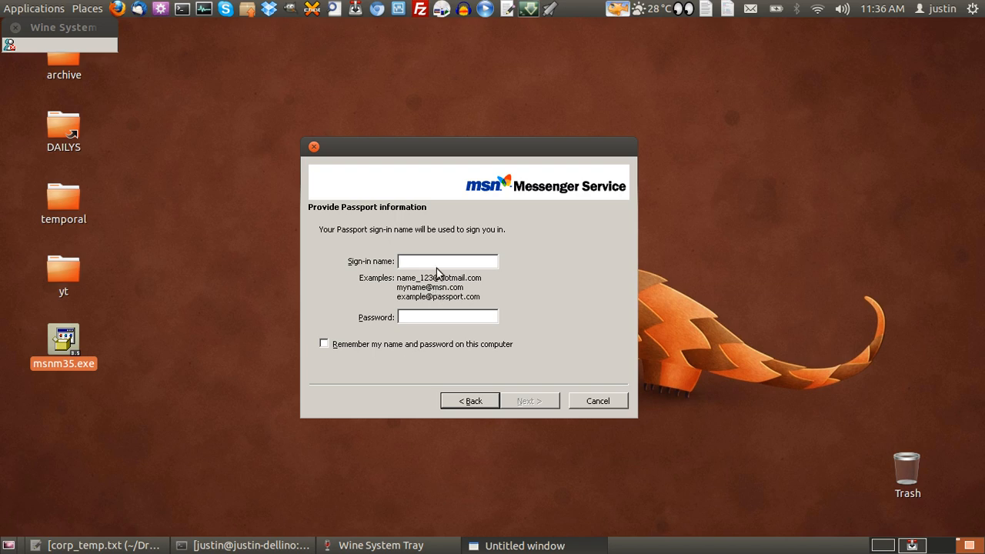
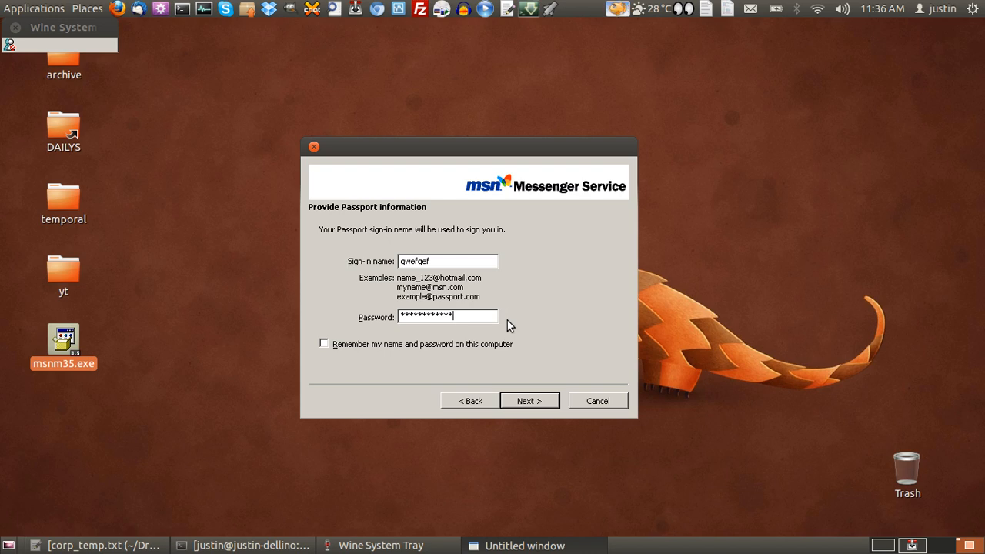
pyautogui.moveTo(557, 267)
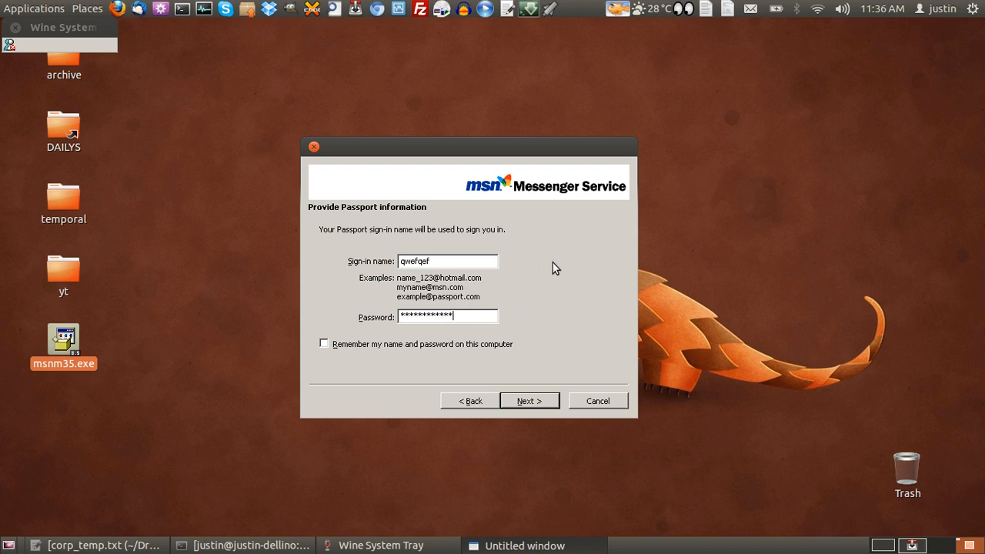